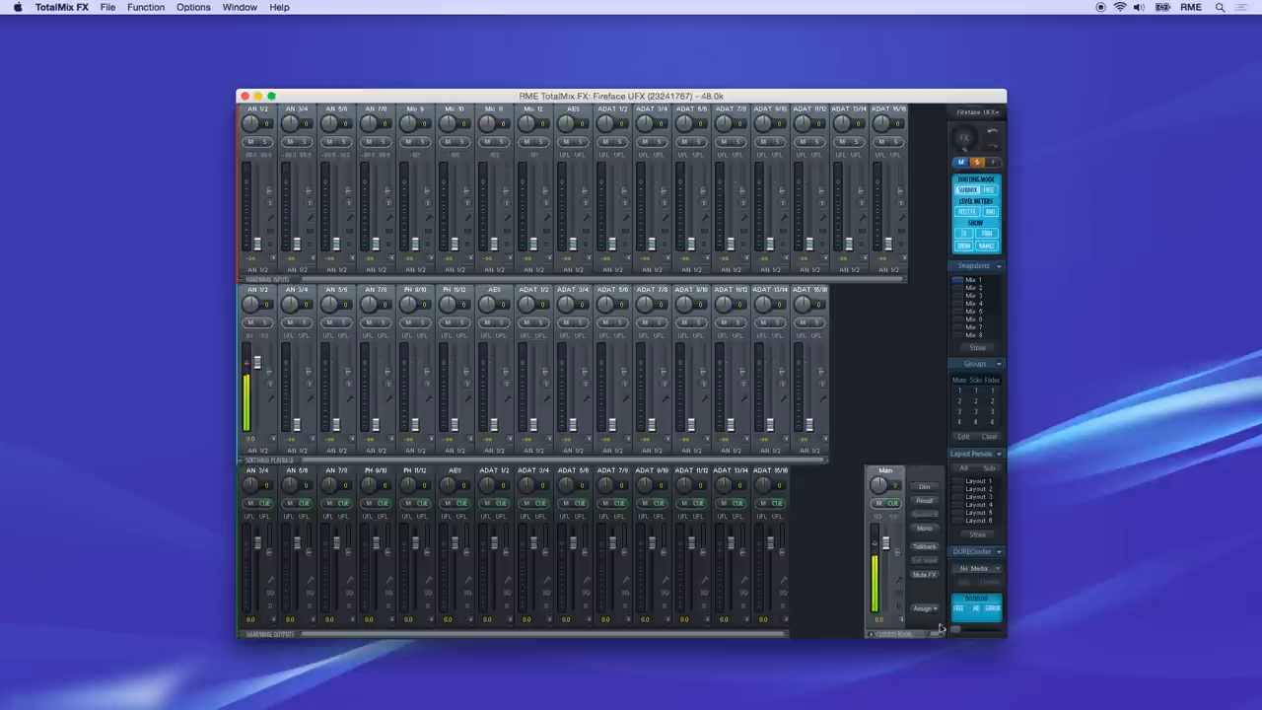
mouse_move(873, 648)
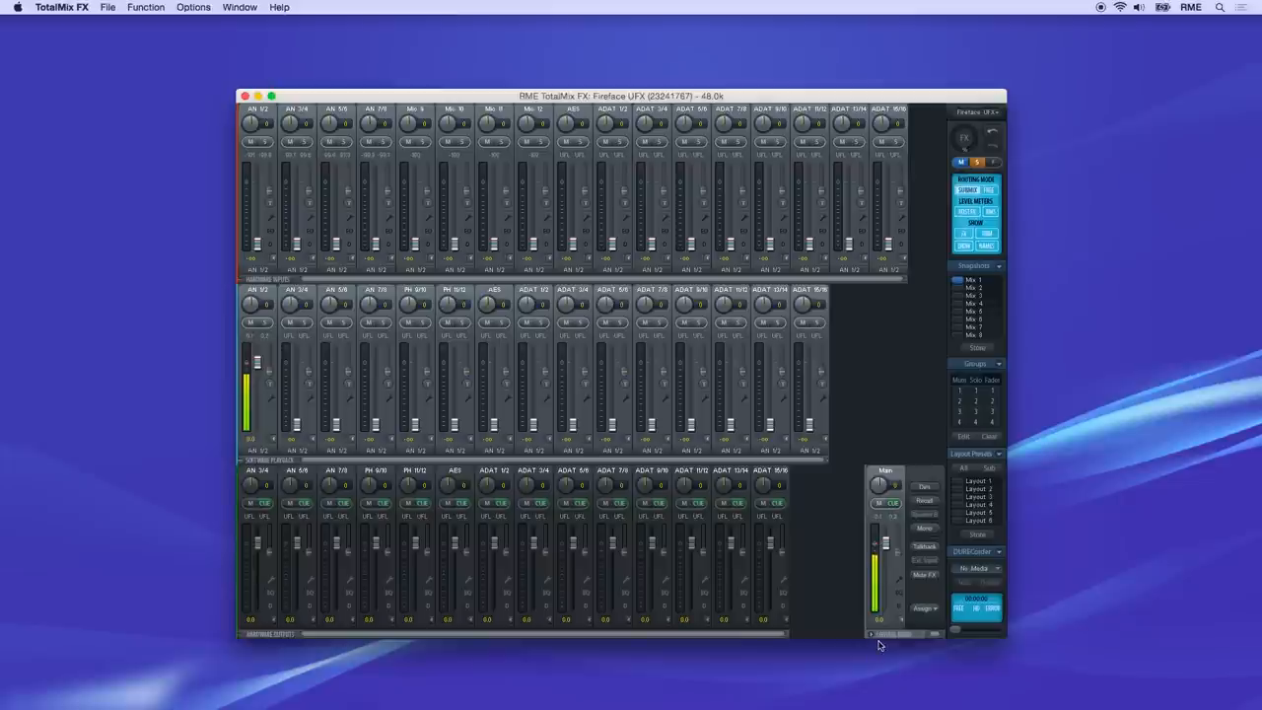
mouse_move(910, 642)
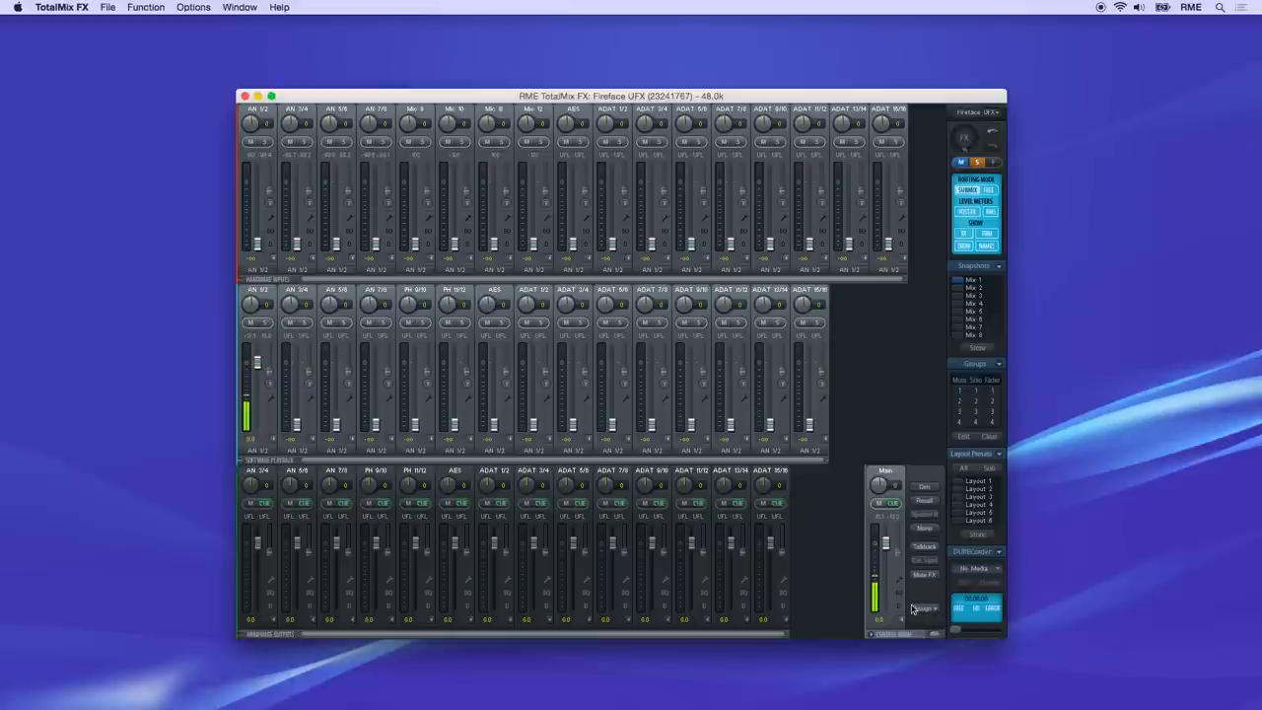
Keep Main on AN 1/2 and assign Phones 1 to PH 9/10 and Phones 2 to PH 11/12
left_click(922, 608)
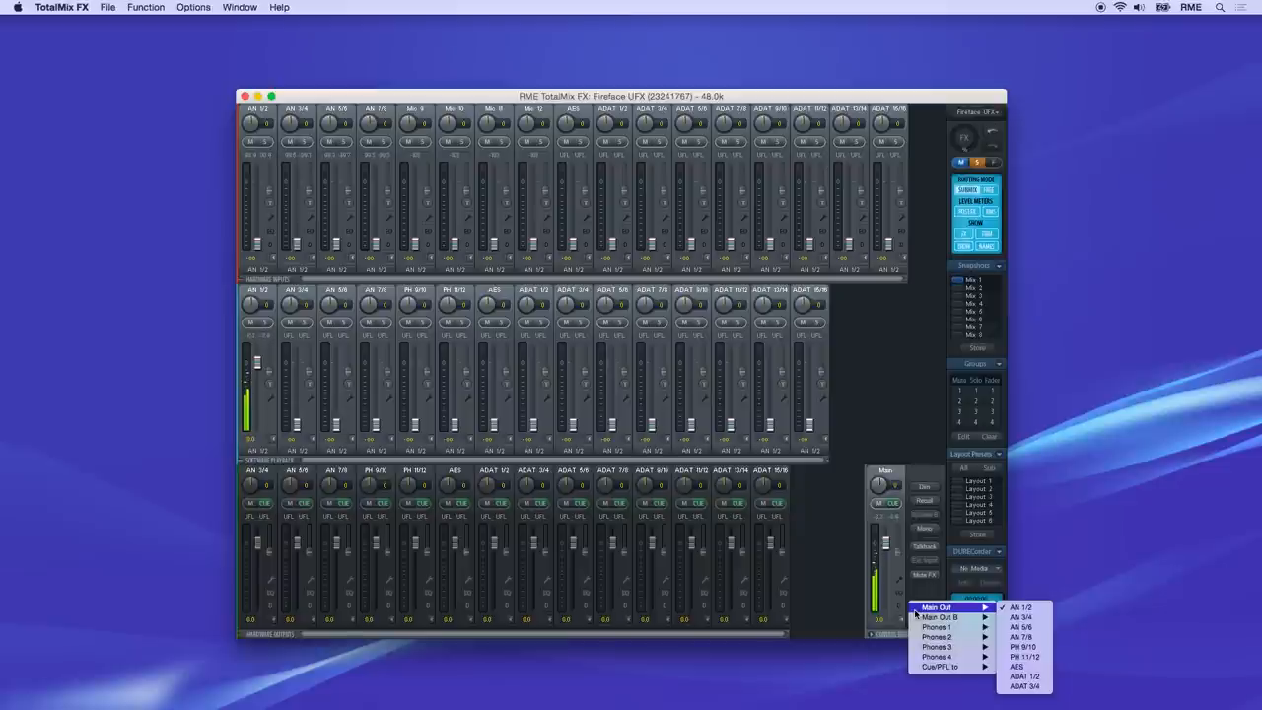
mouse_move(1023, 607)
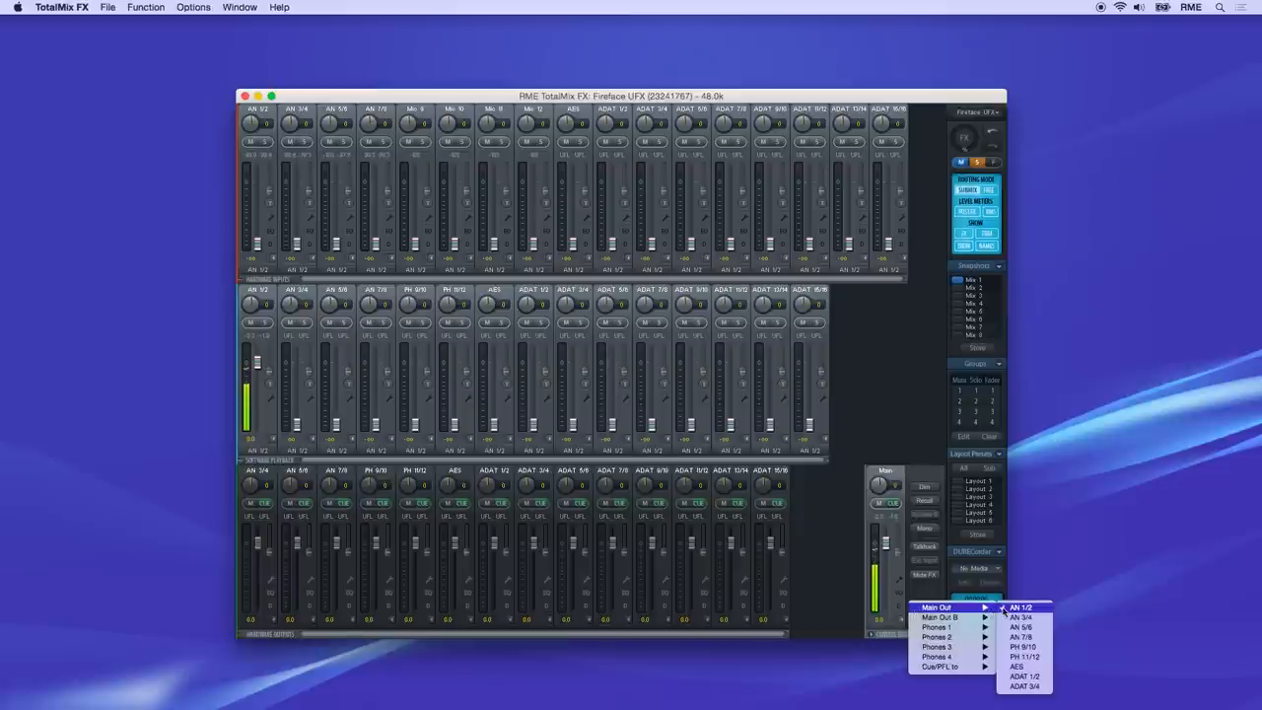
left_click(1022, 606)
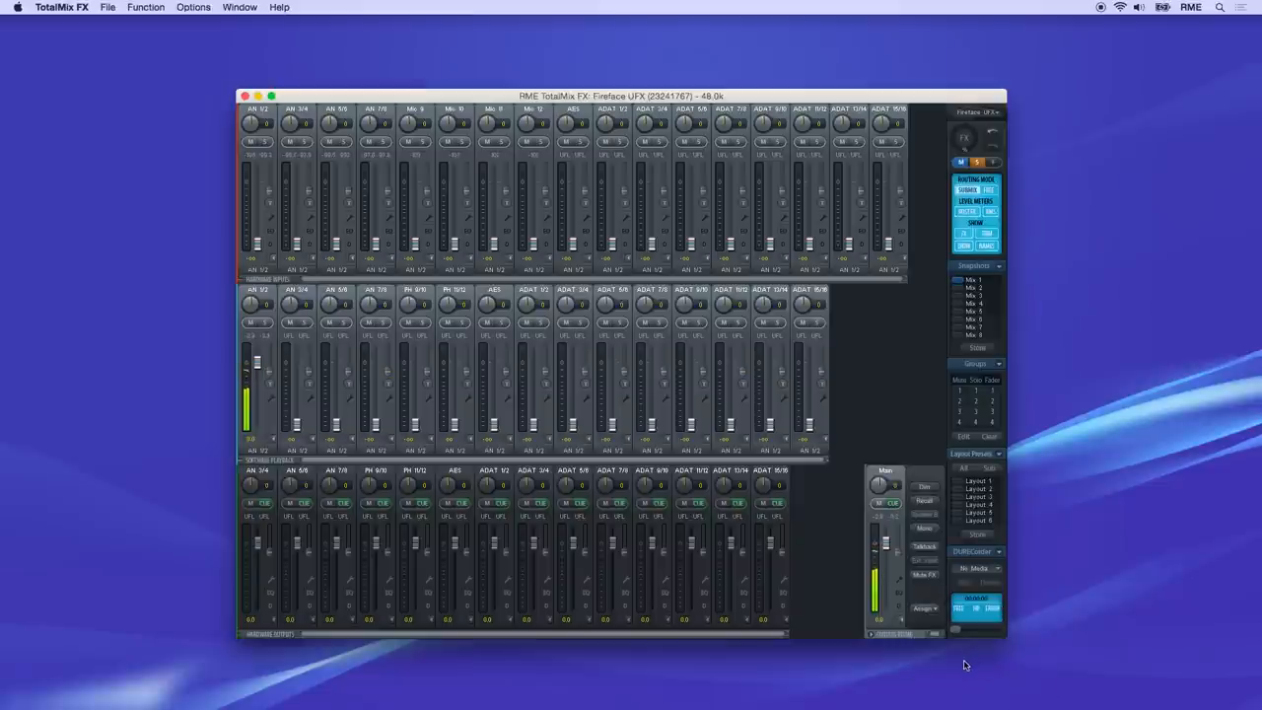
left_click(923, 607)
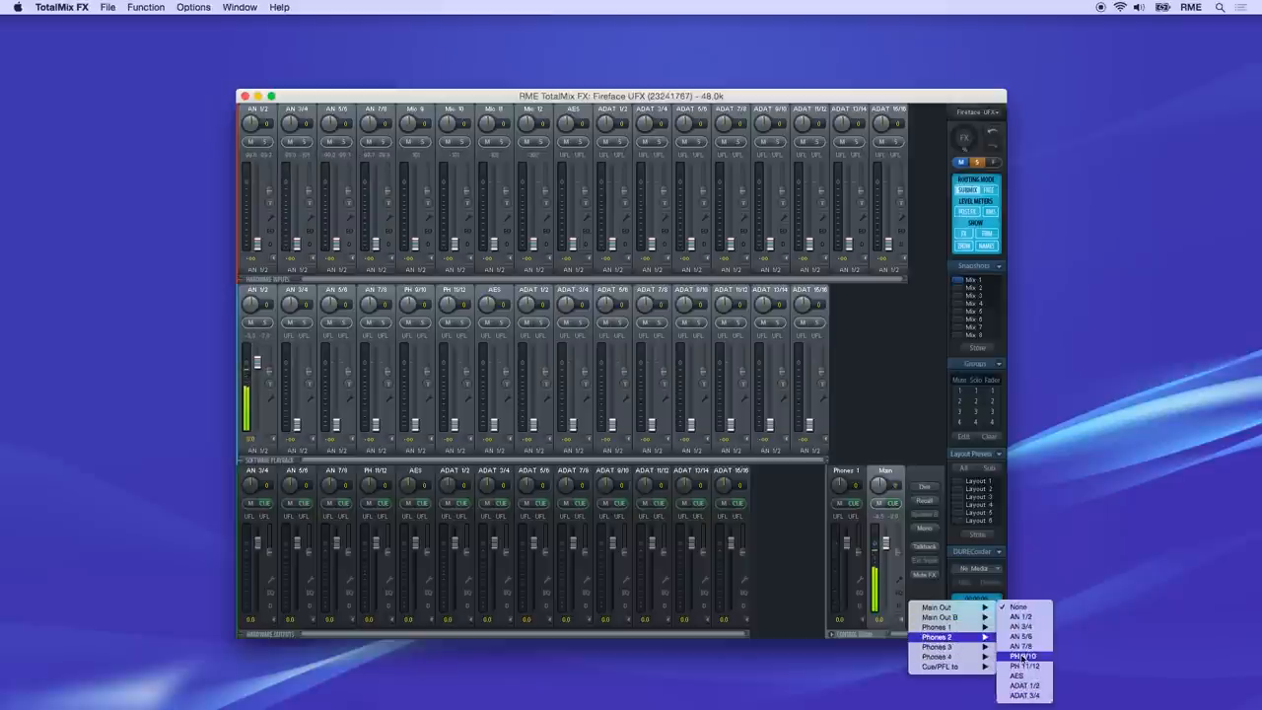
left_click(1023, 656)
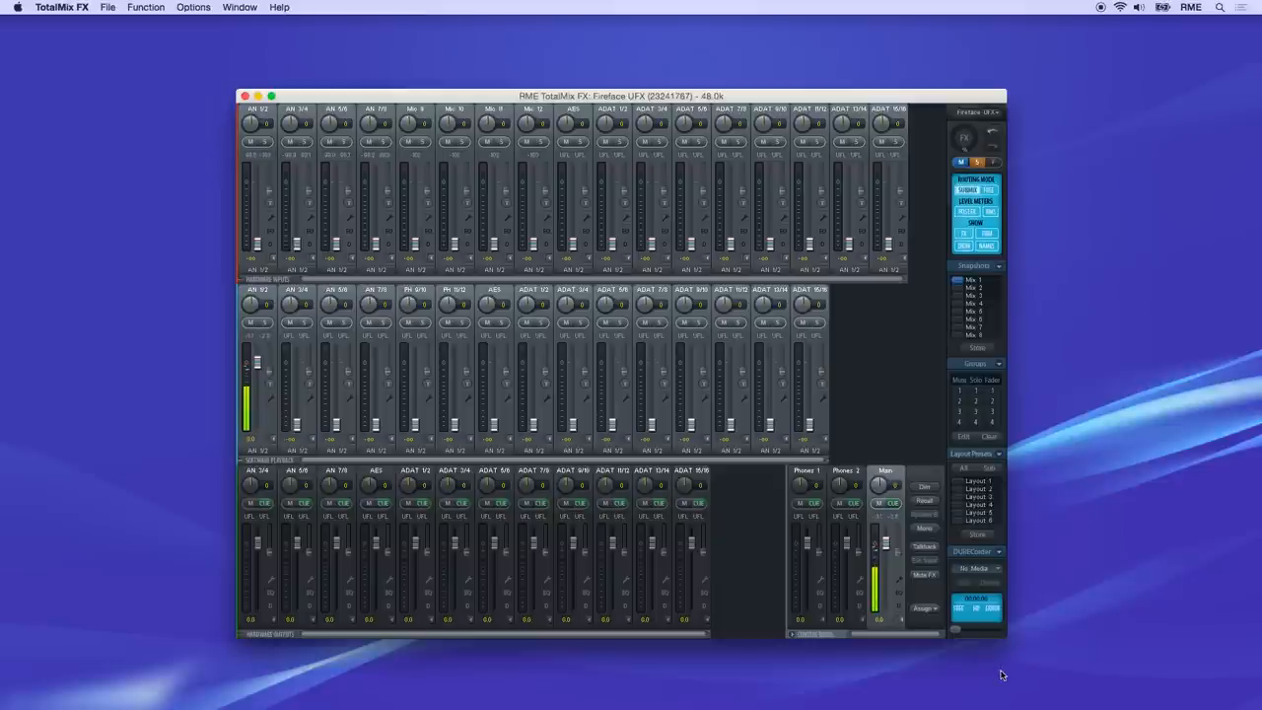
mouse_move(886, 543)
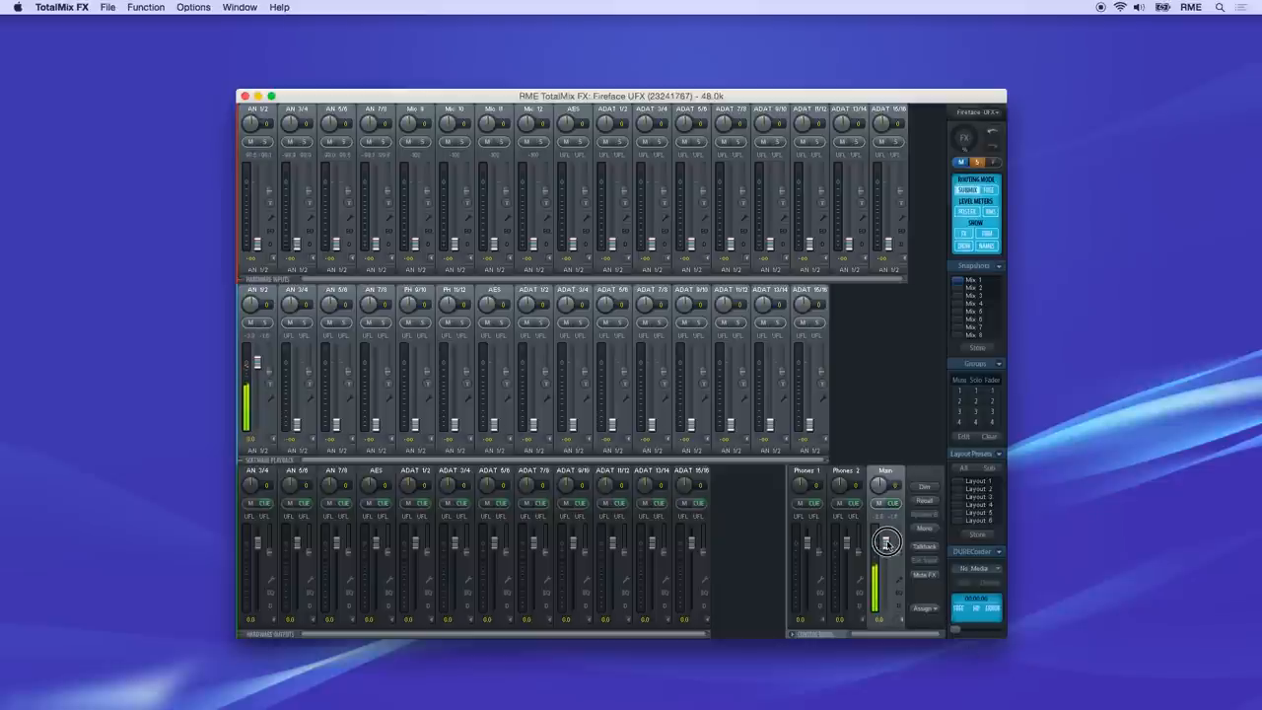
Lower the Main channel fader in the Control Room, then fine-tune its level
left_click_drag(887, 540, 889, 584)
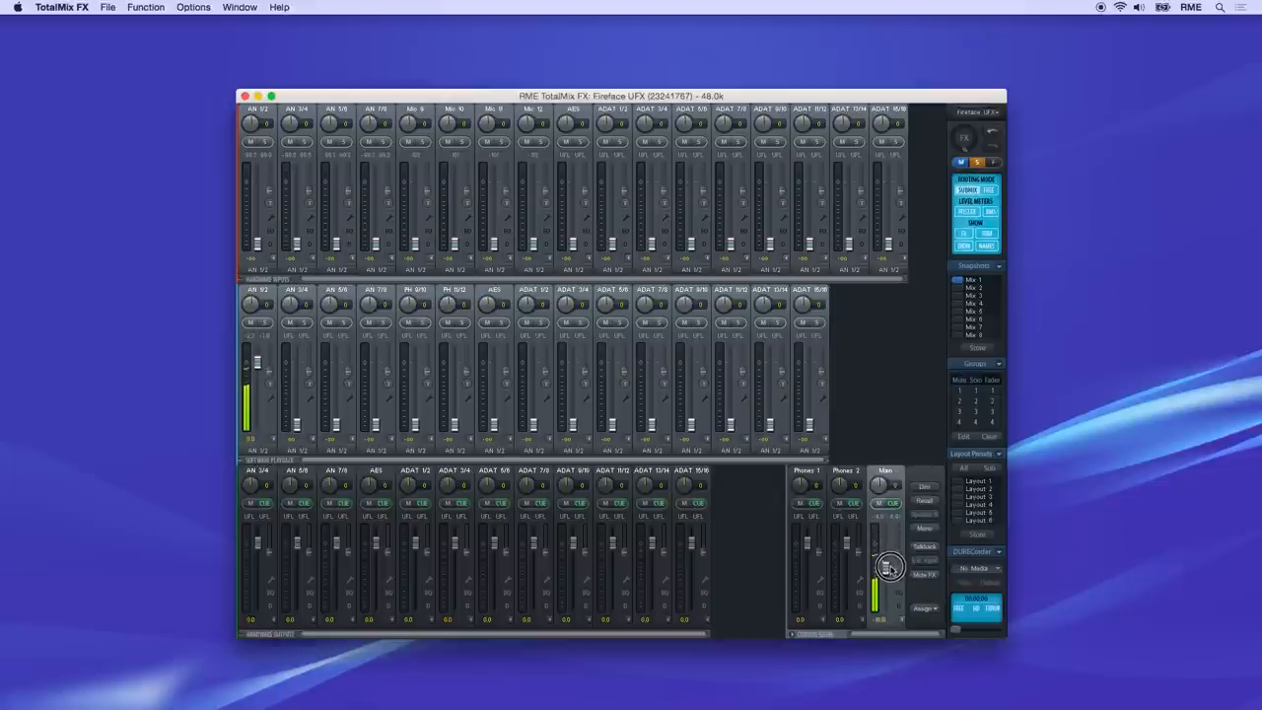
left_click_drag(889, 567, 889, 550)
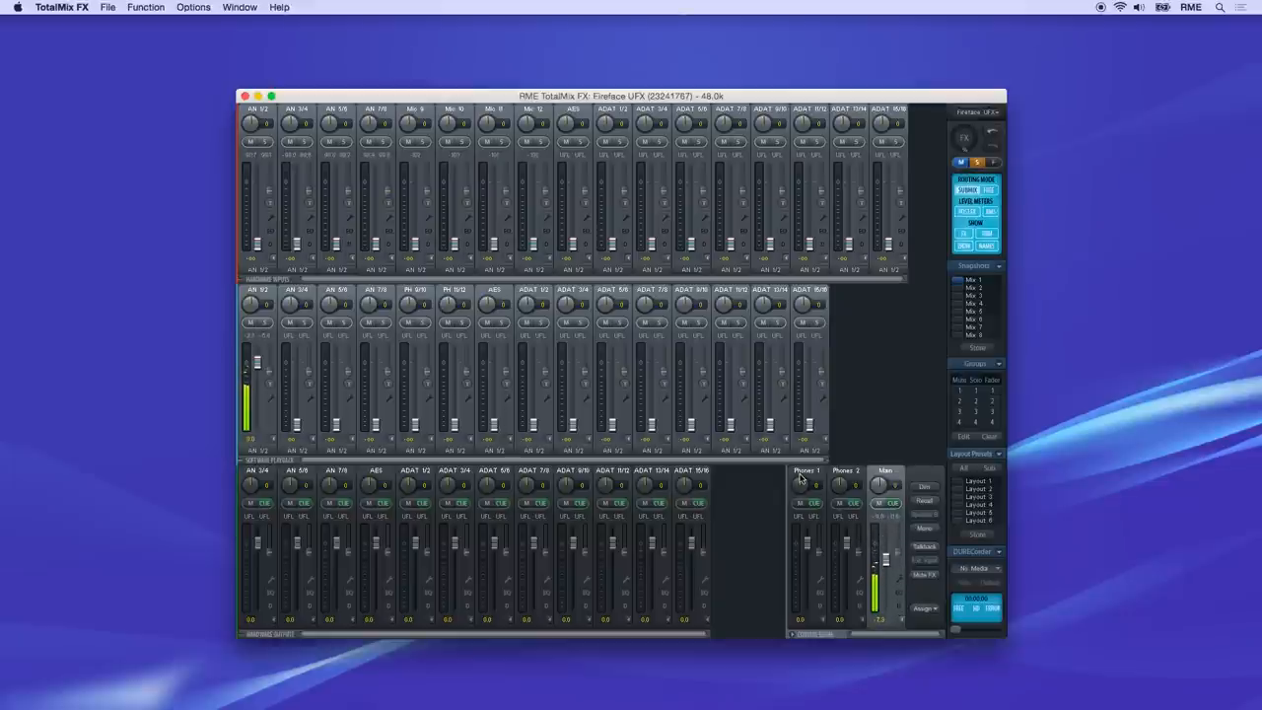
Set the Main Out recall level to -19.7 dB in the mixer settings
left_click(193, 7)
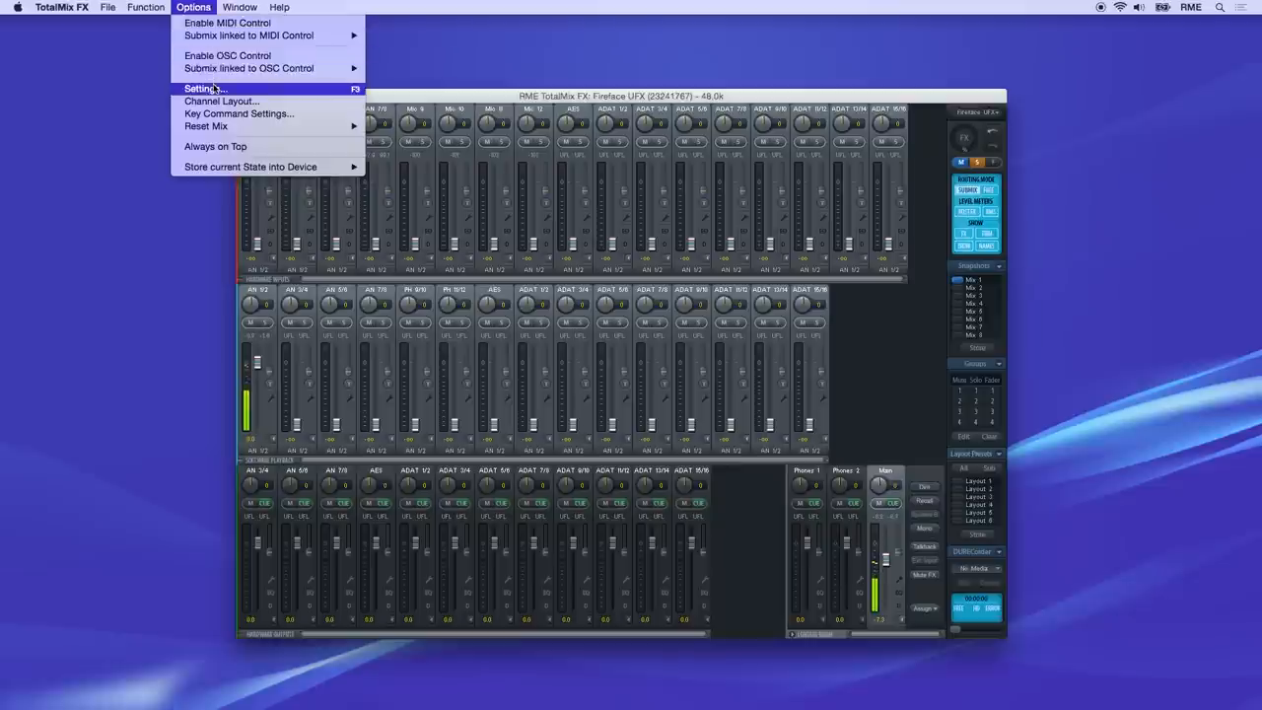
left_click(204, 89)
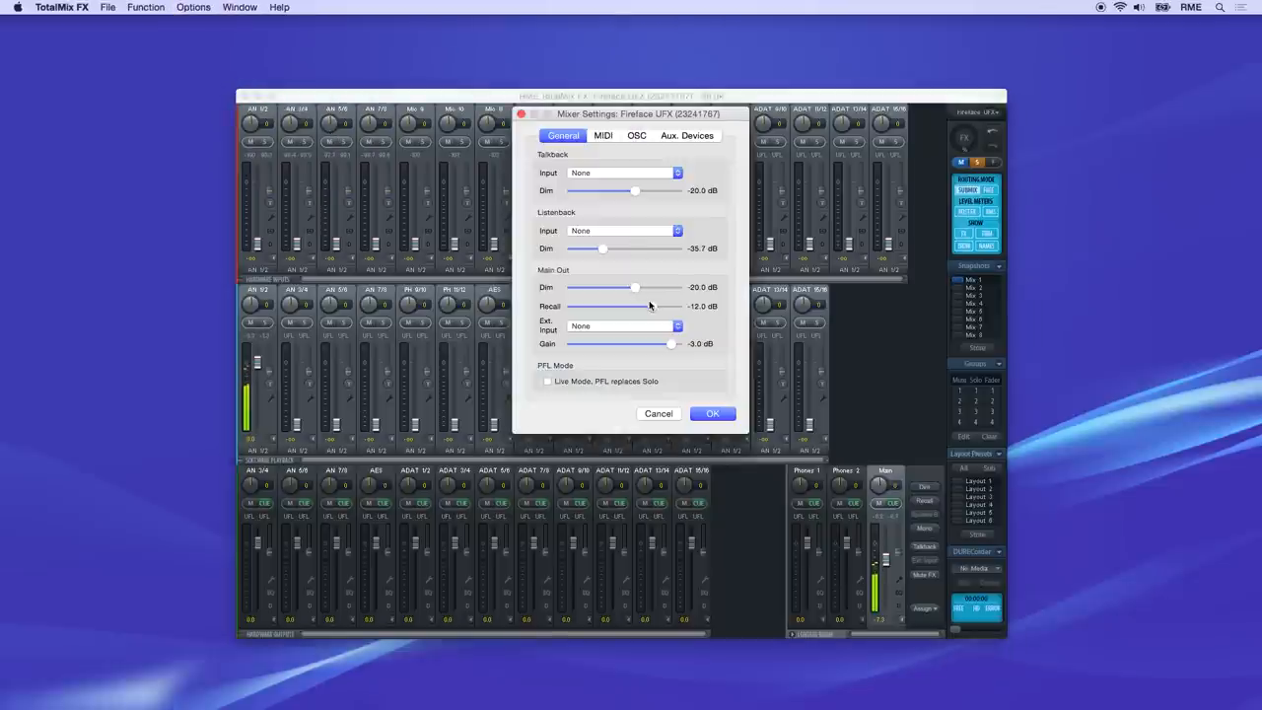
left_click_drag(651, 306, 637, 305)
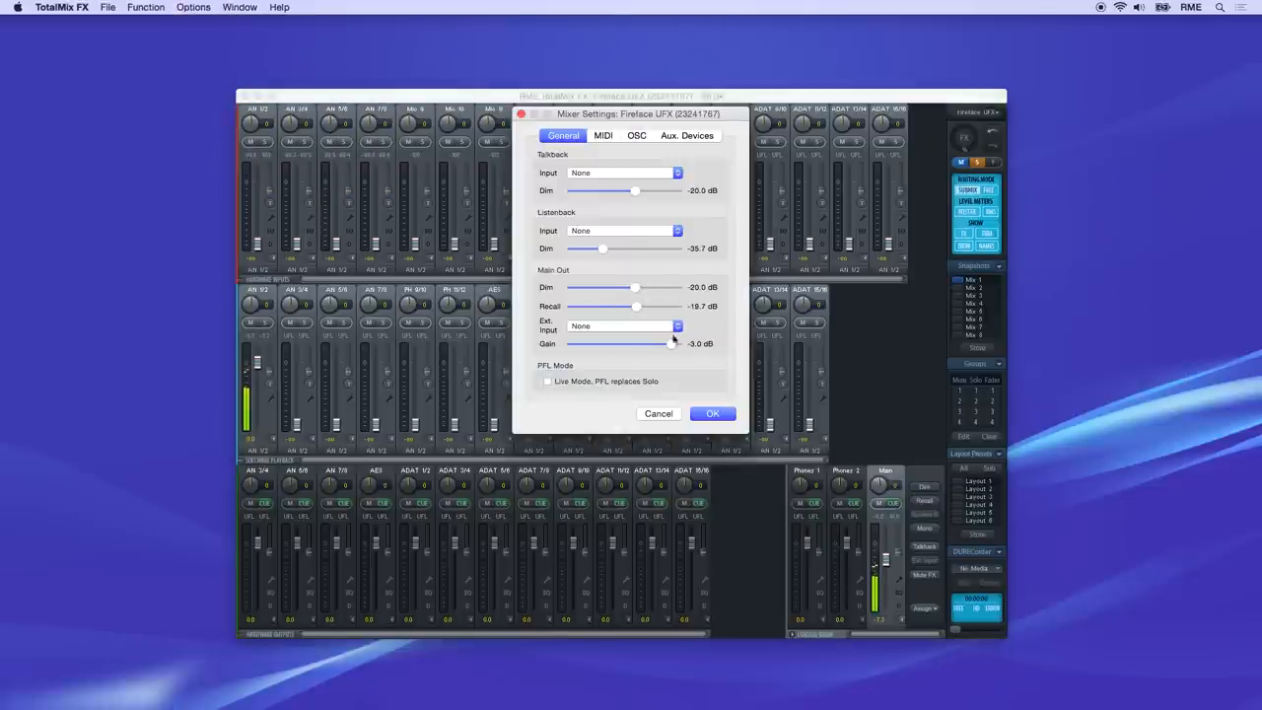
left_click(712, 413)
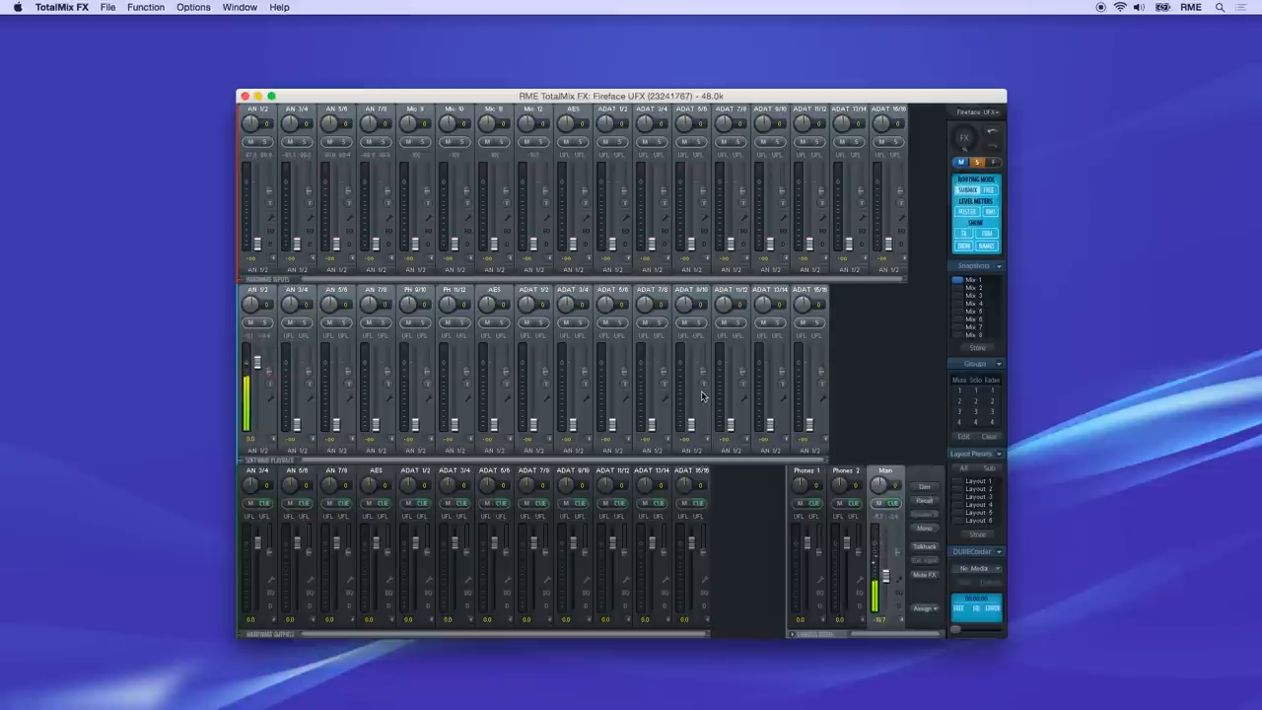
Set Main Out dim to -34.5 dB in settings, then test the Dim button
left_click(193, 7)
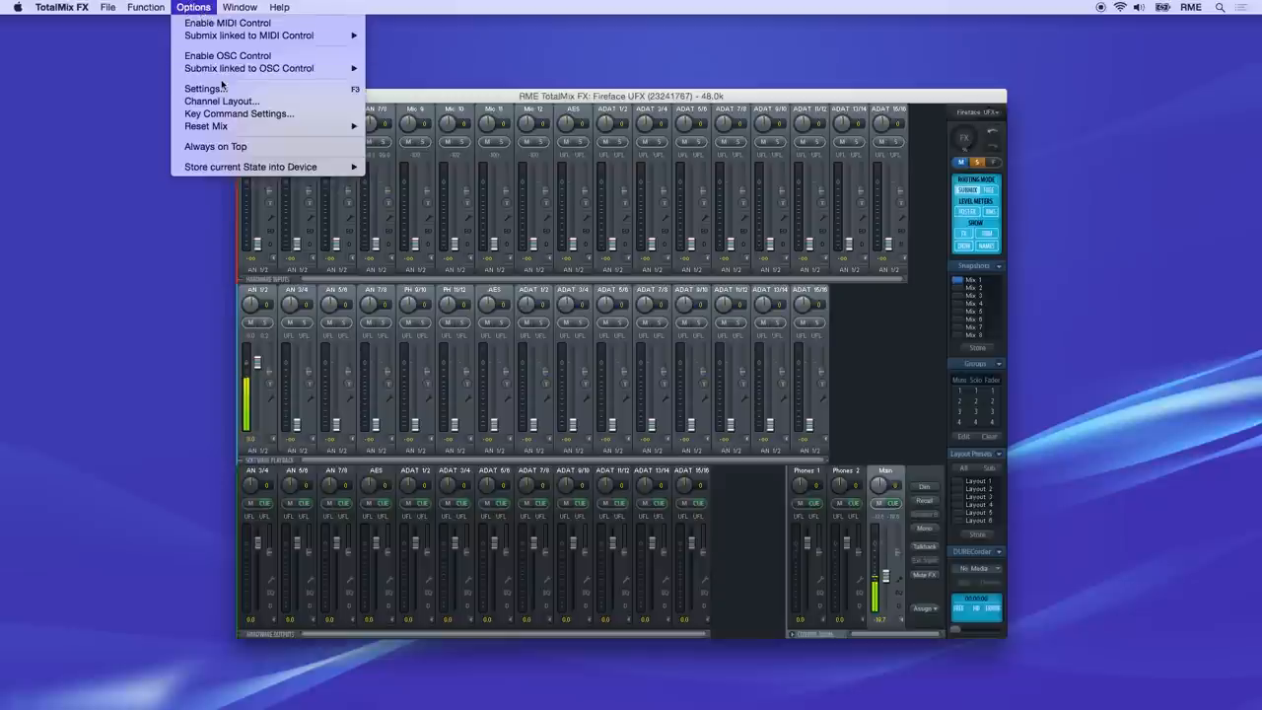
left_click(203, 89)
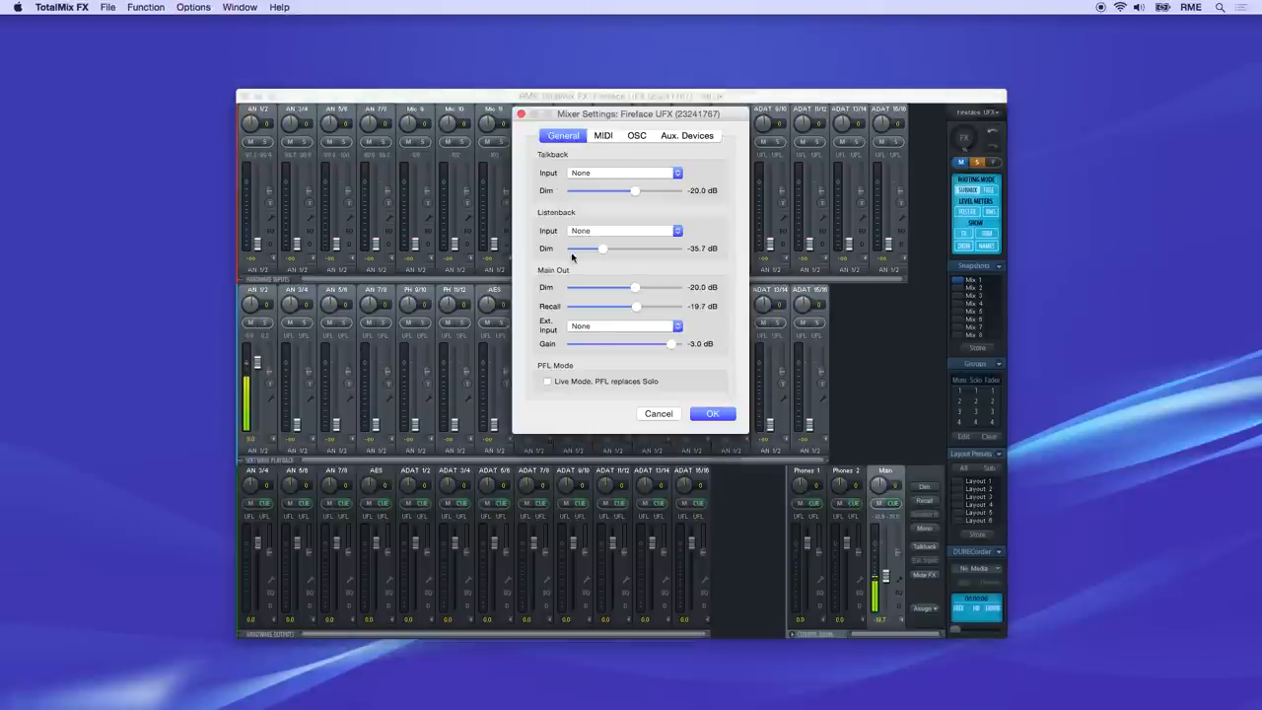
left_click_drag(635, 287, 608, 287)
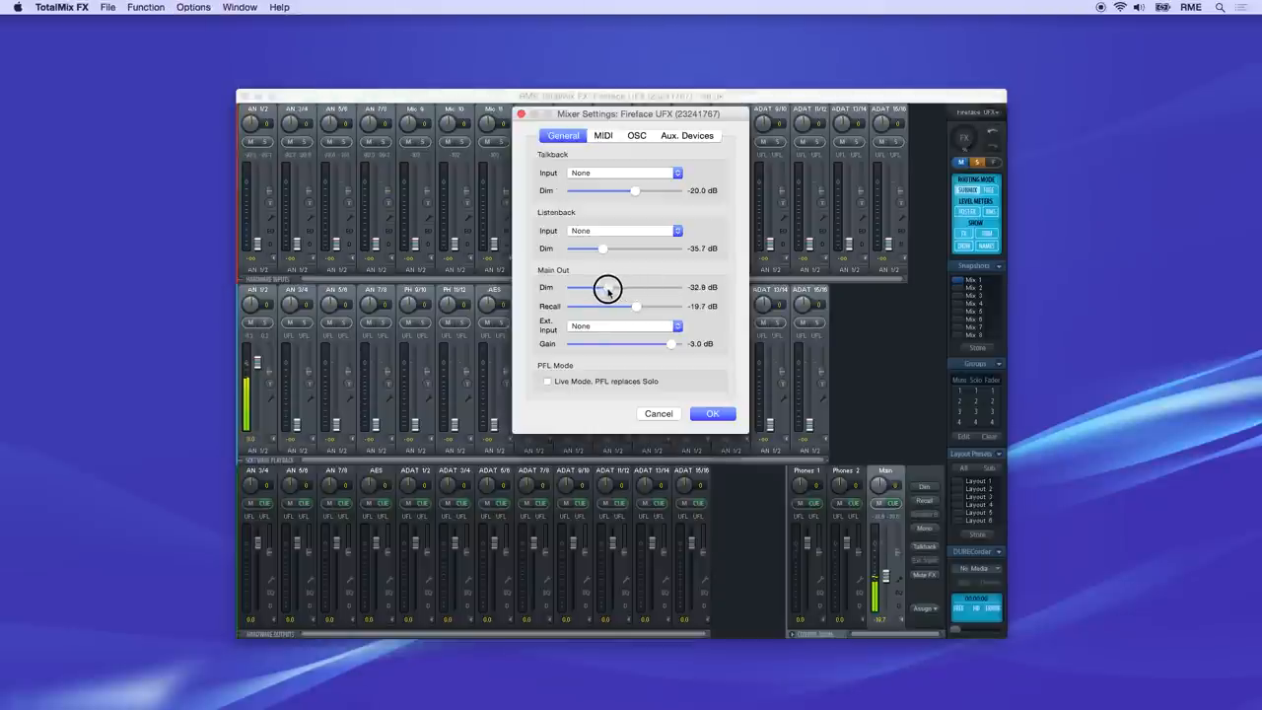
left_click_drag(609, 287, 605, 287)
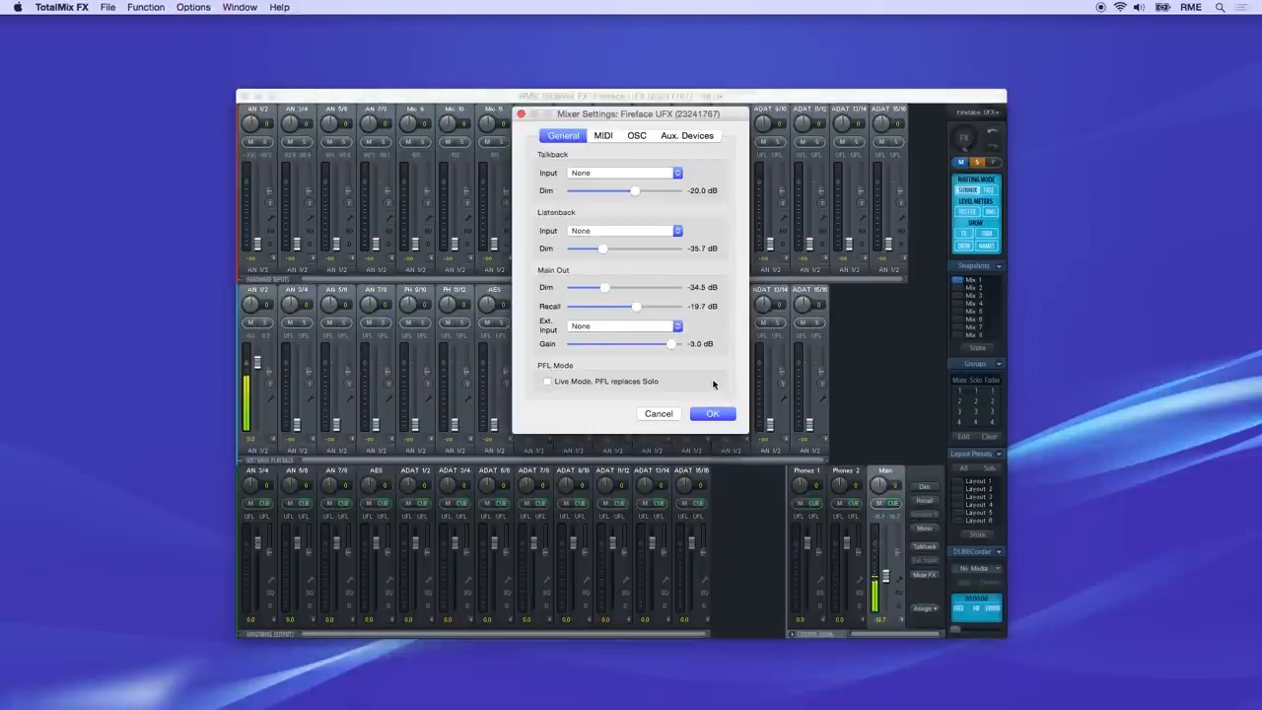
left_click(712, 414)
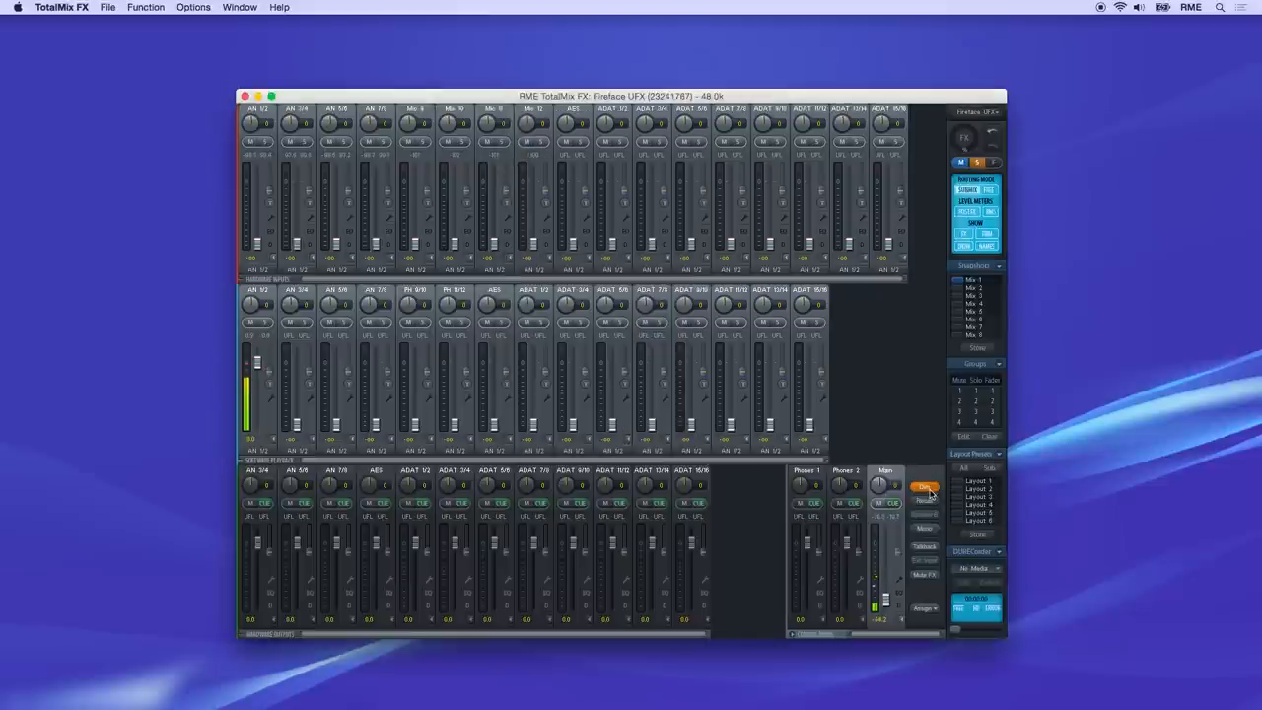
left_click(925, 487)
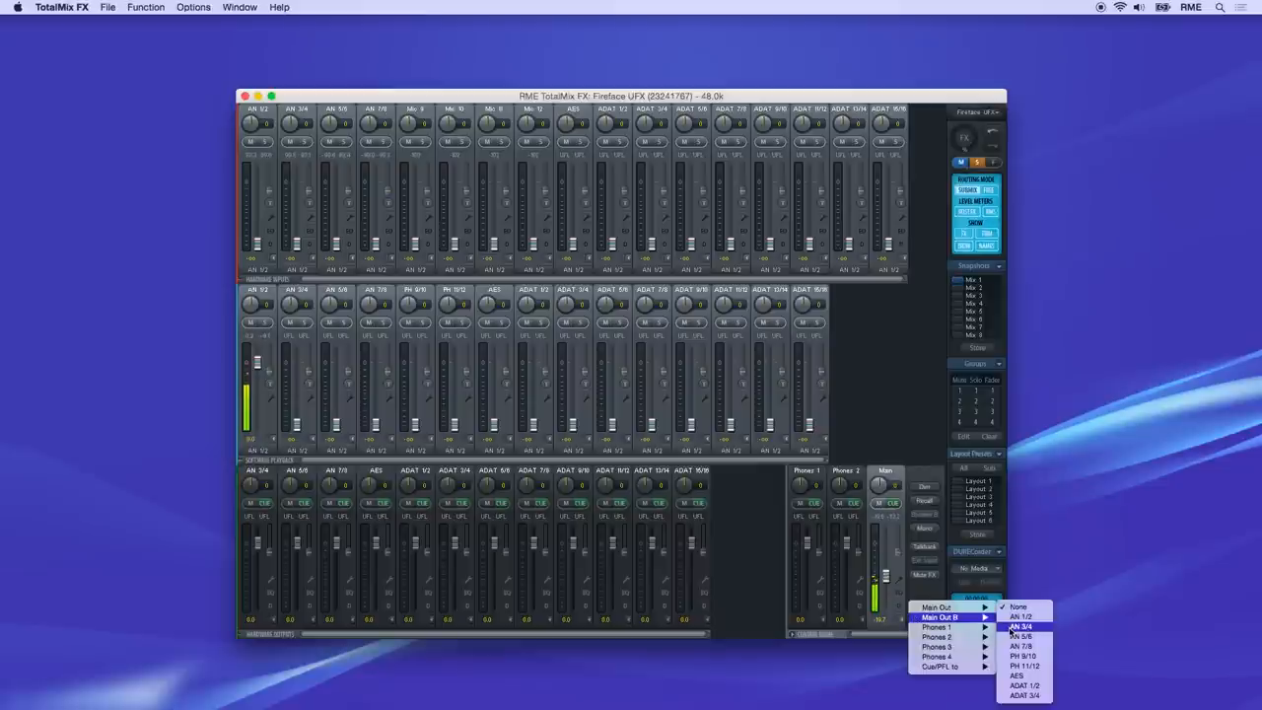
Route Main Out B to AN 3/4 and switch monitoring to Speaker B
left_click(1022, 628)
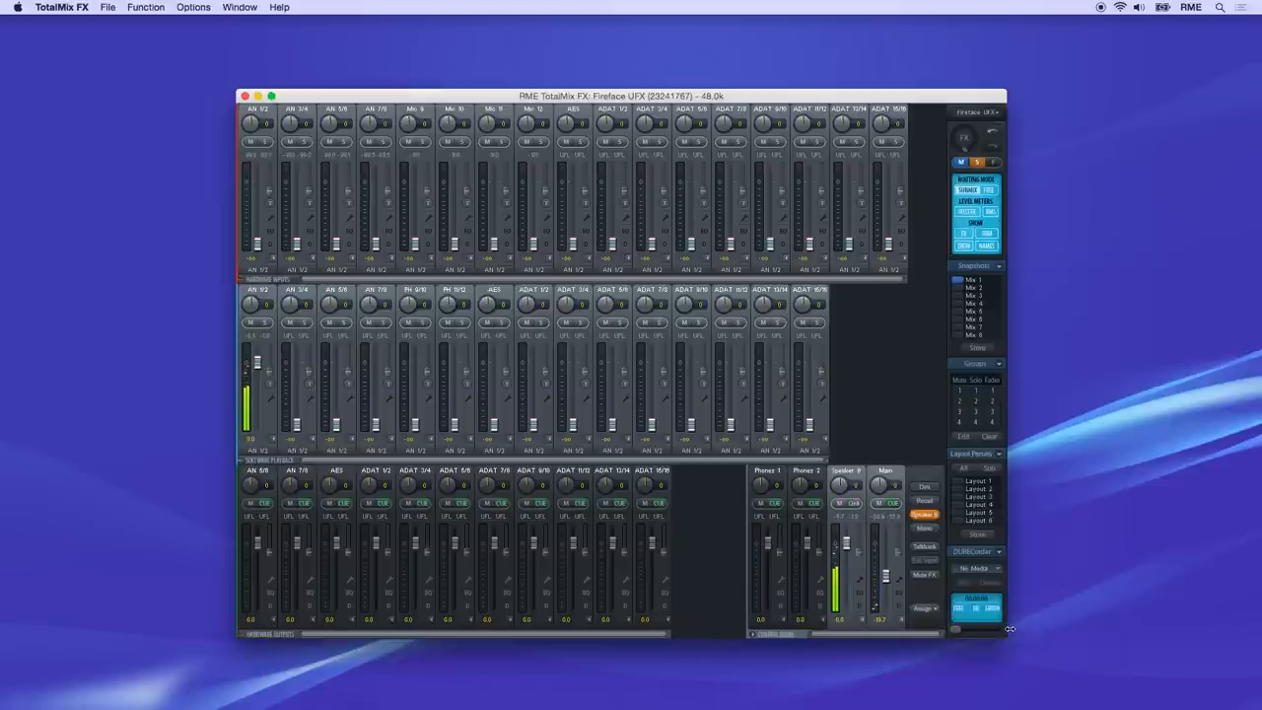
left_click(924, 514)
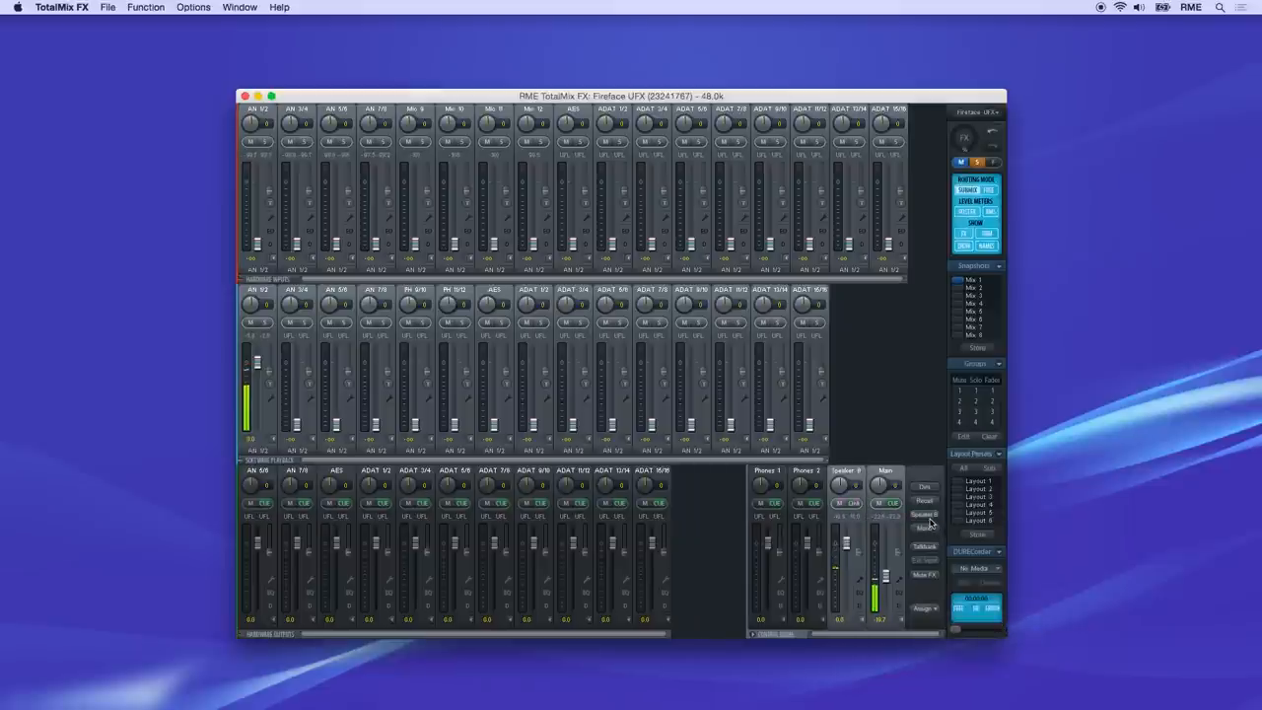
left_click(925, 515)
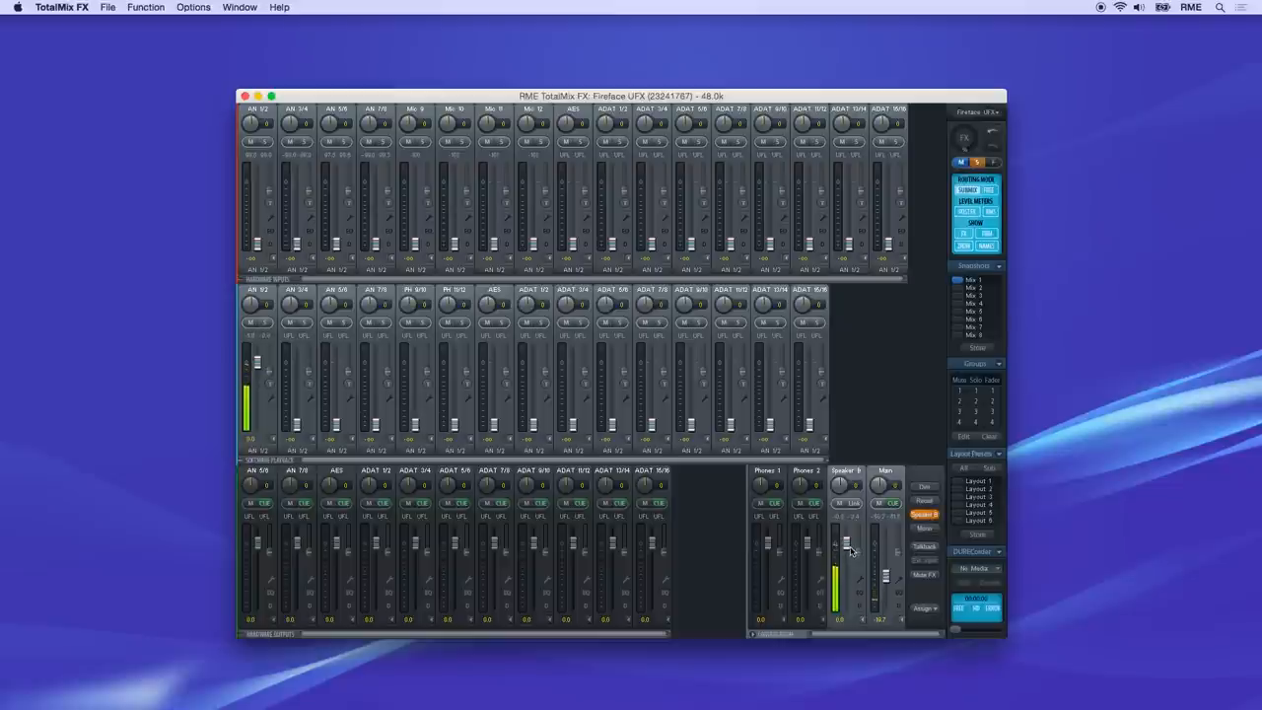
Link Speaker B's level to Main, adjust both faders, and show hardware output names
left_click_drag(846, 547, 846, 567)
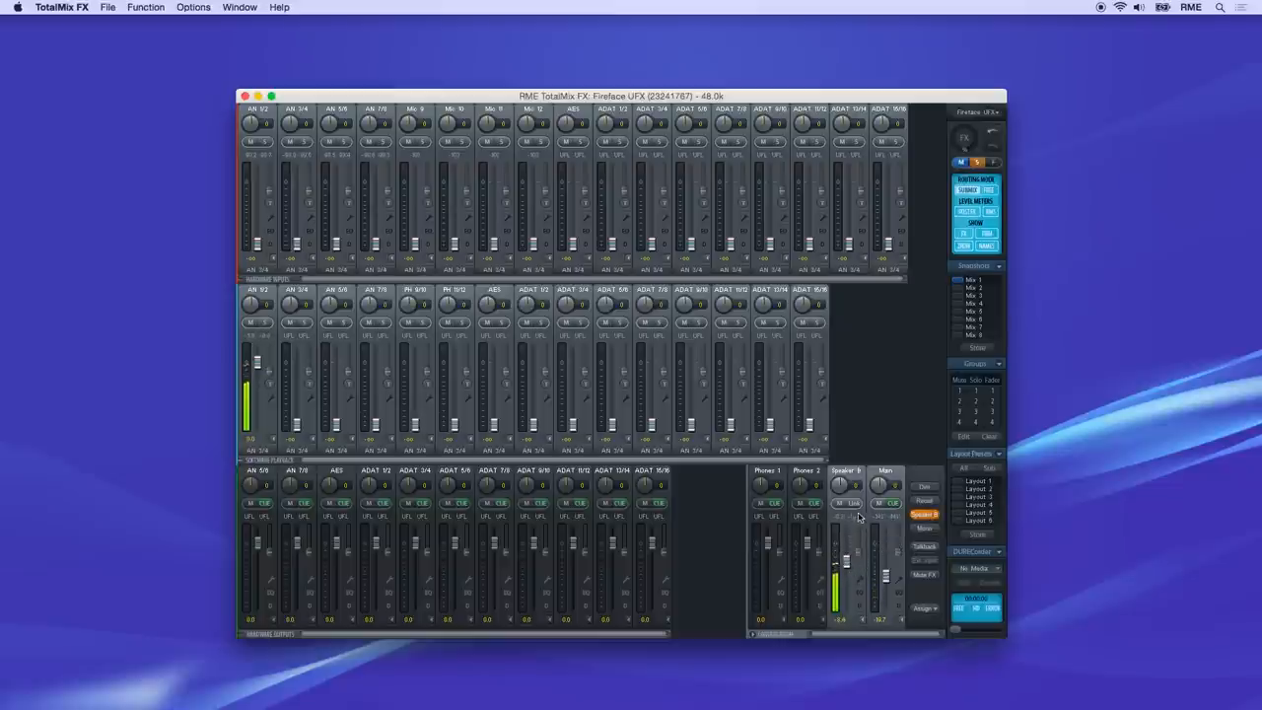
left_click(854, 503)
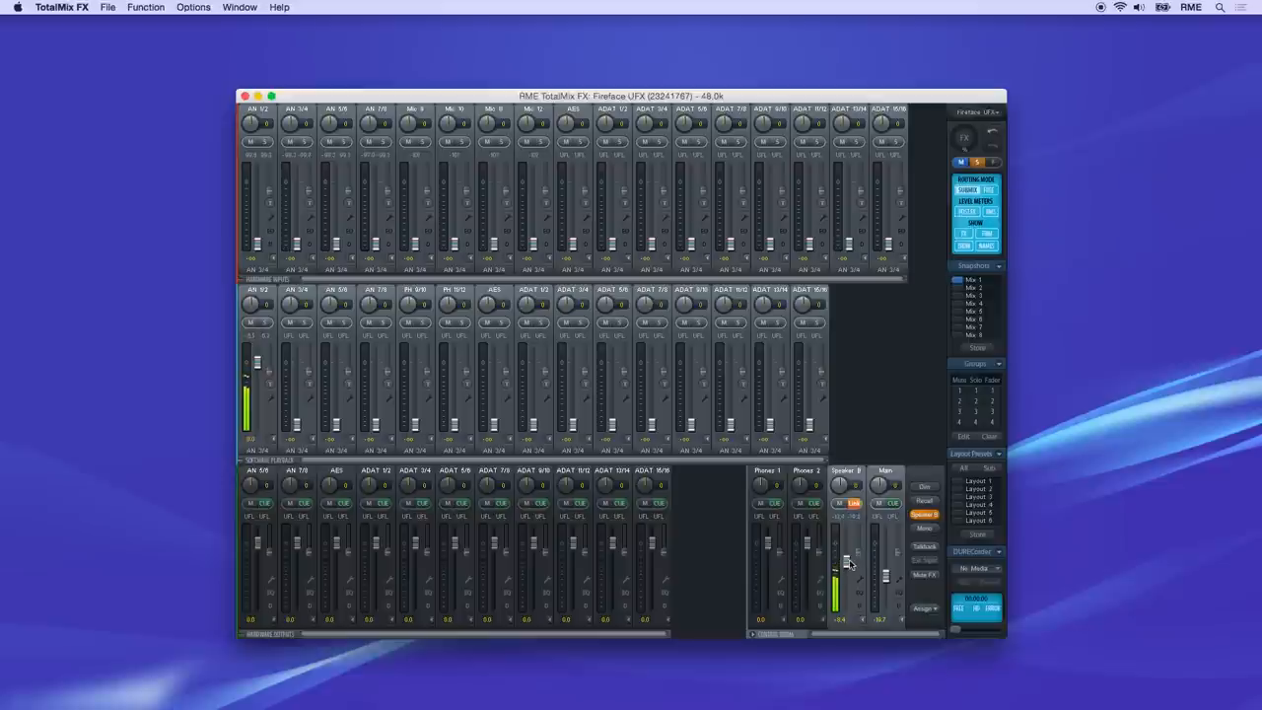
left_click_drag(850, 562, 850, 557)
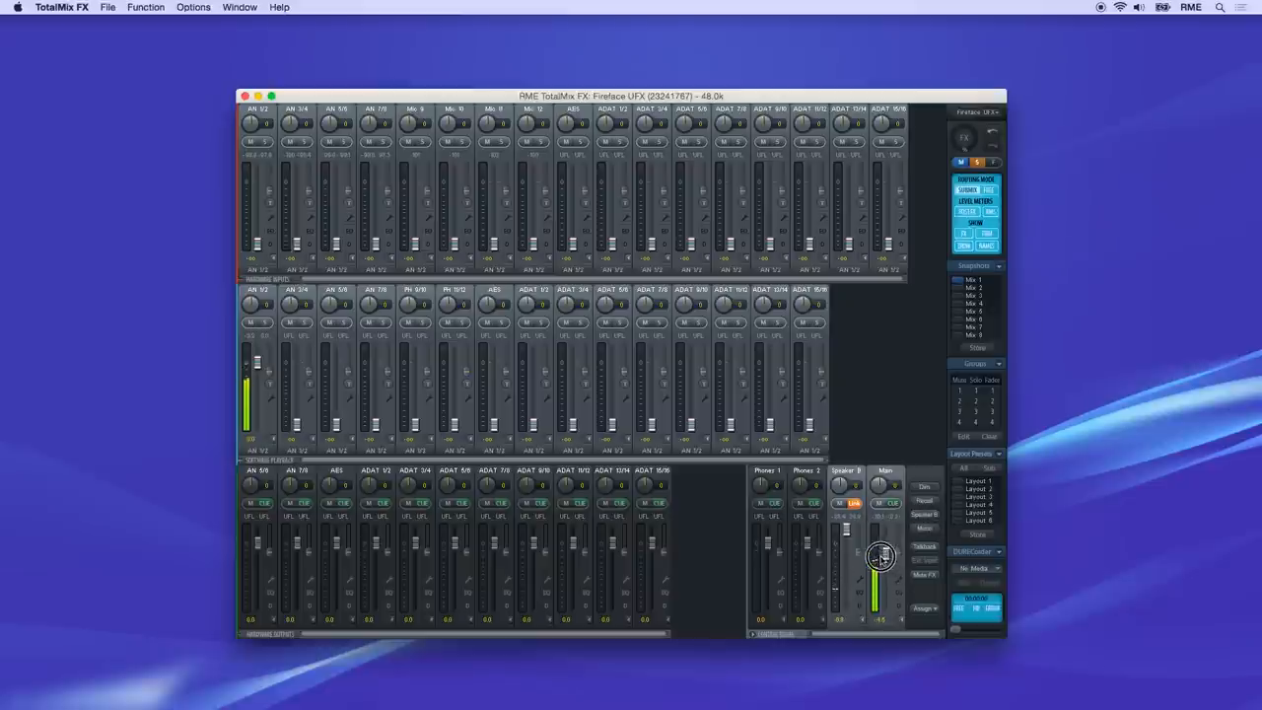
left_click_drag(881, 557, 881, 582)
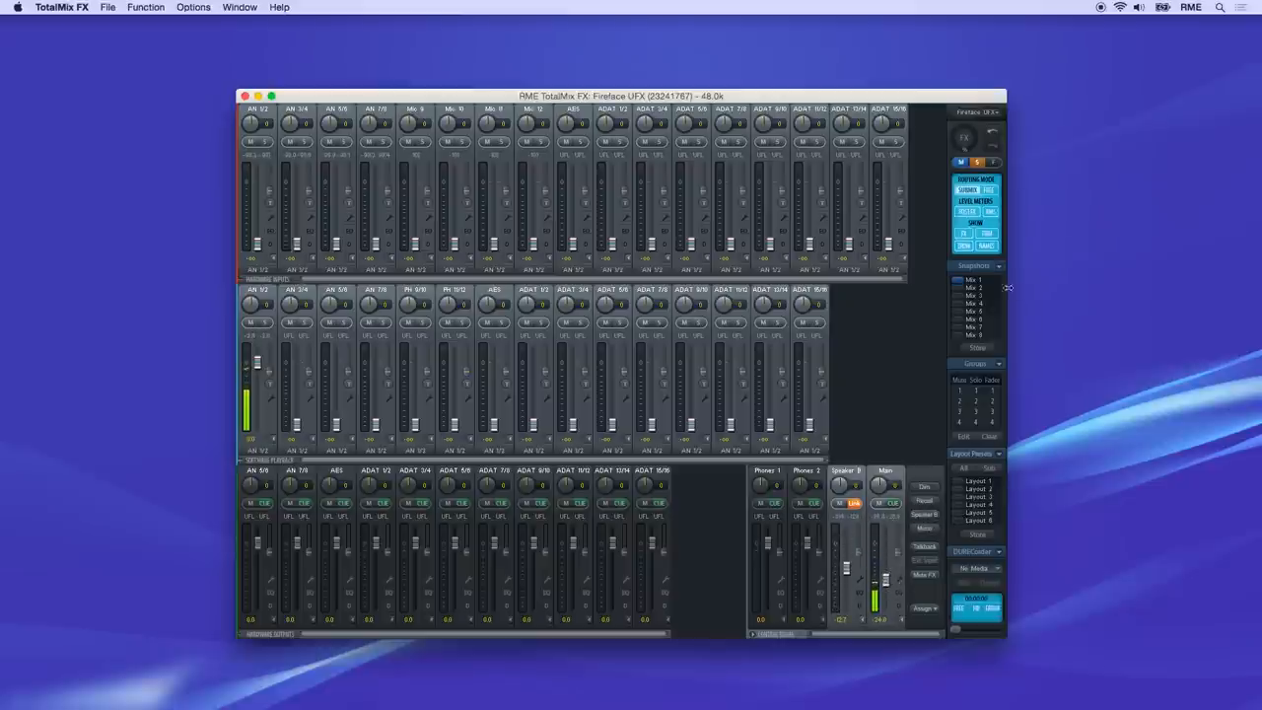
left_click(987, 245)
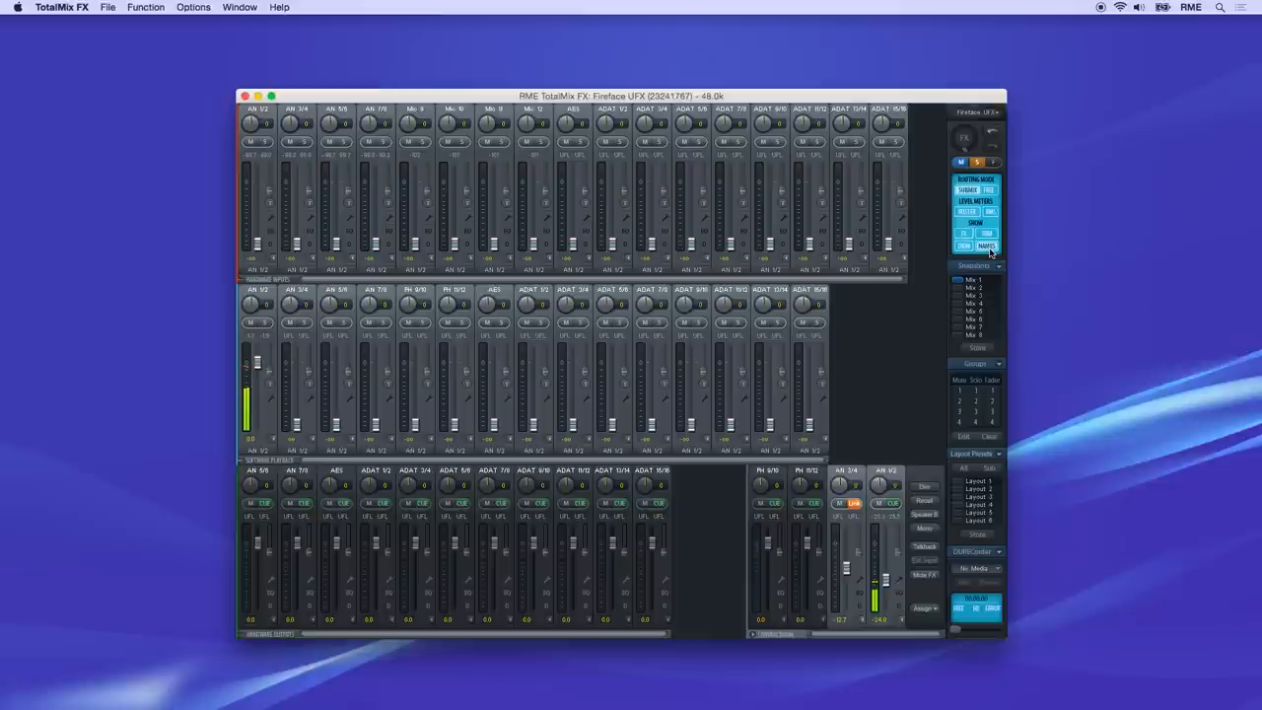